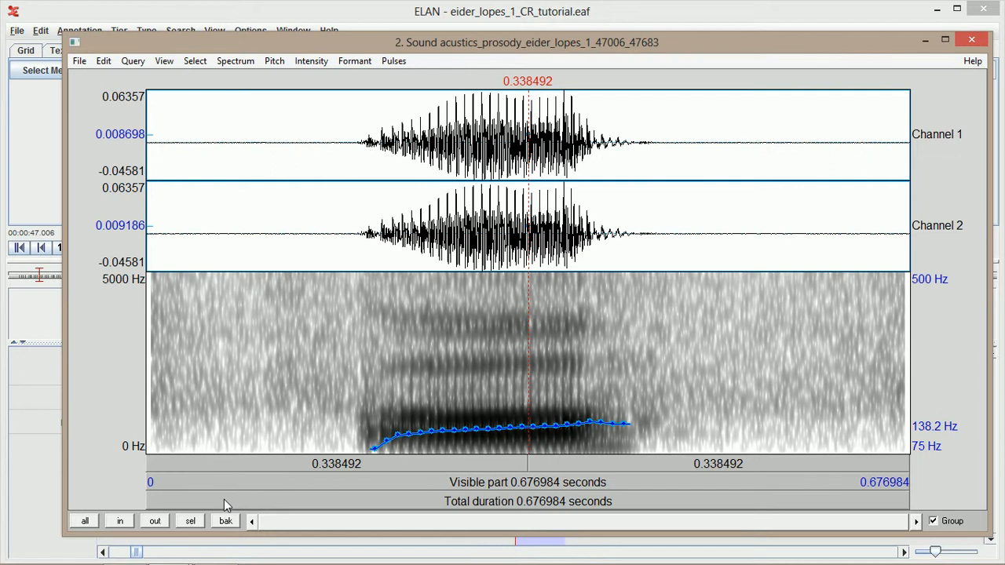
pyautogui.moveTo(606, 273)
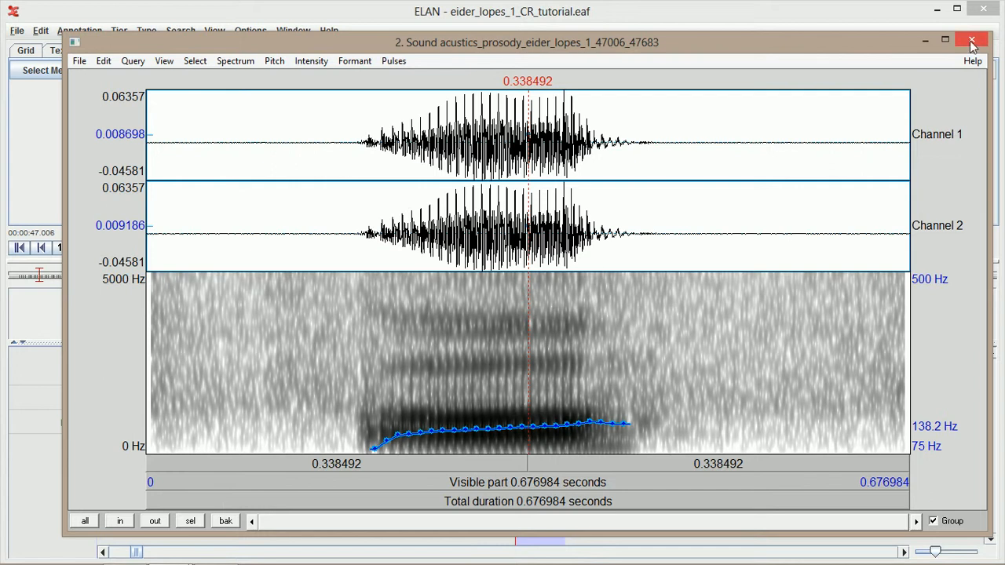
# - Close the 0.68-second sound excerpt window to return to the ELAN transcription
pyautogui.click(970, 41)
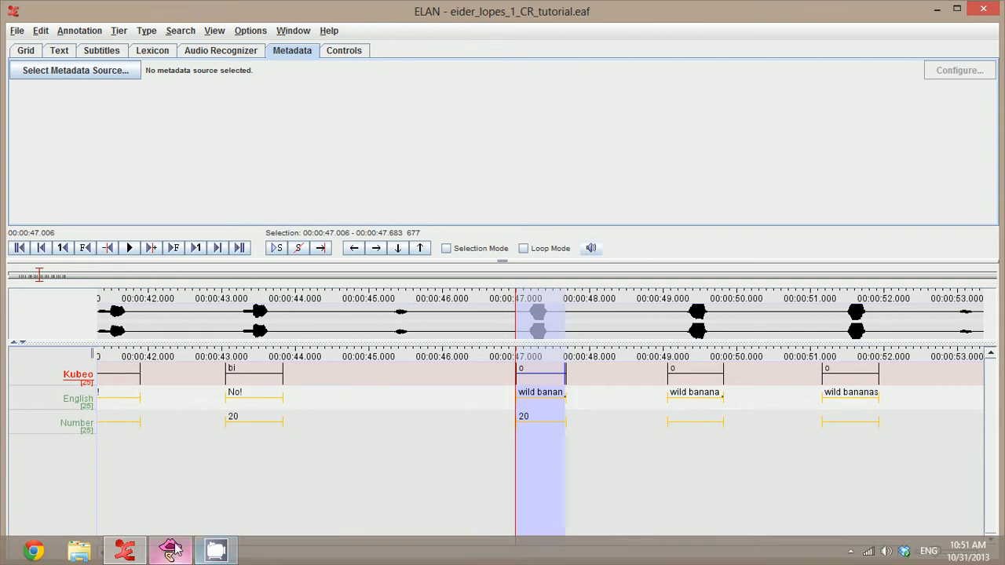
# - Start a Praat TextGrid export from the File menu with Kubeo, English and Number tiers ticked
pyautogui.click(16, 31)
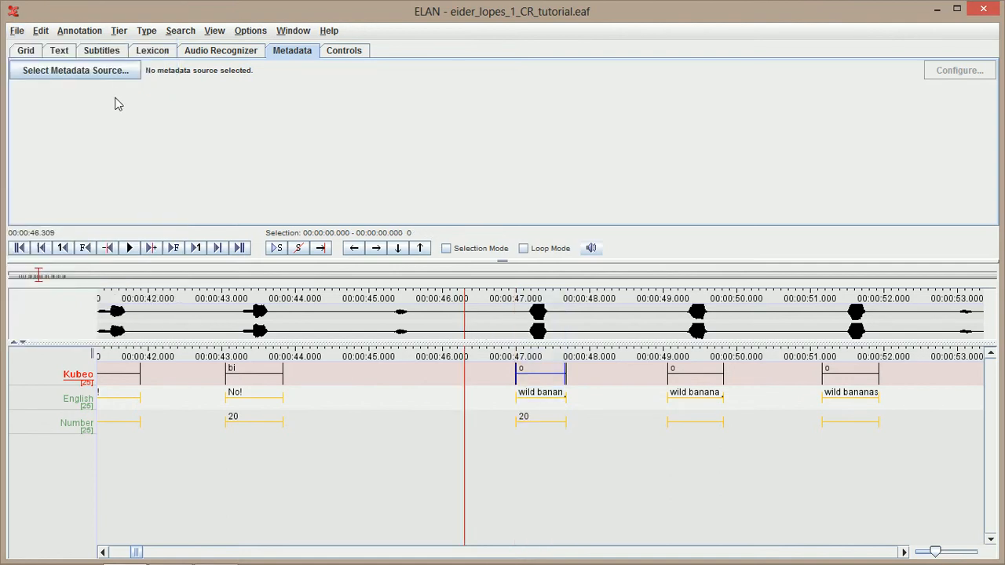
pyautogui.click(16, 31)
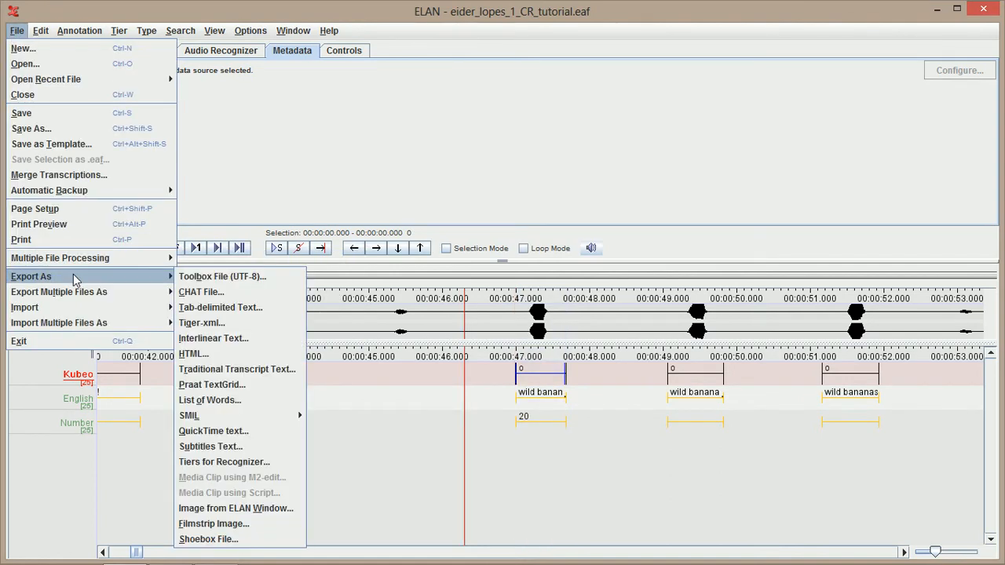
pyautogui.moveTo(212, 385)
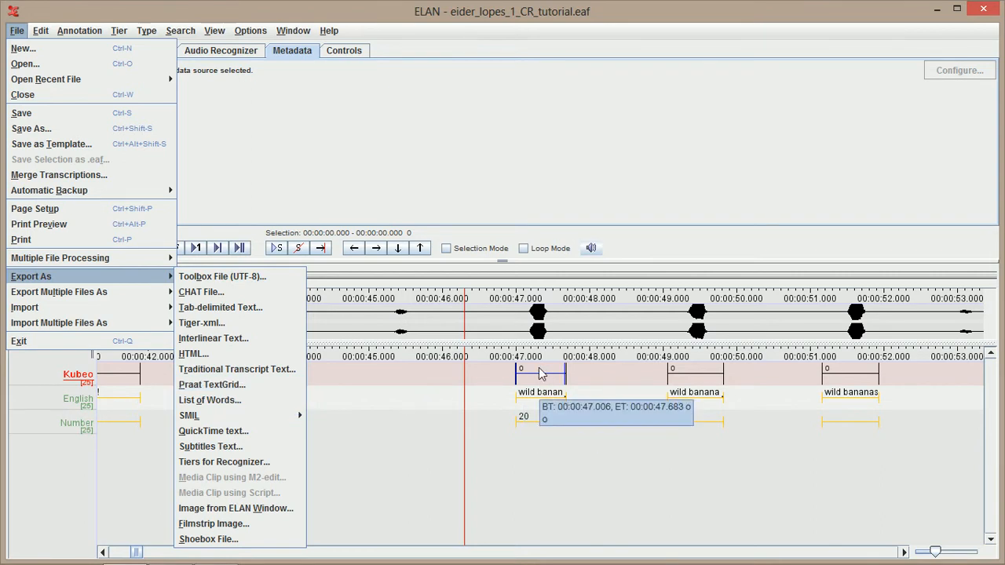
pyautogui.moveTo(236, 369)
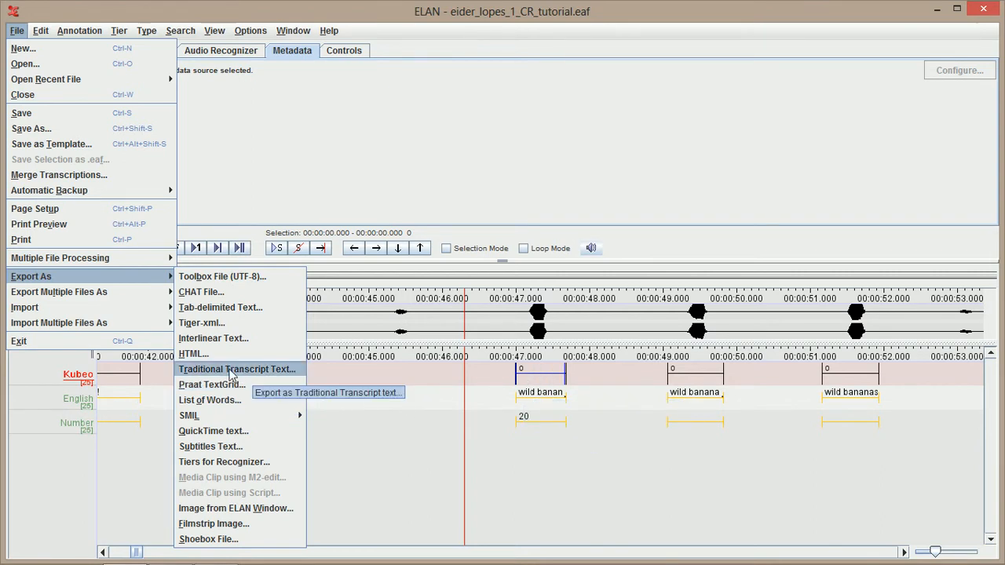
pyautogui.moveTo(212, 385)
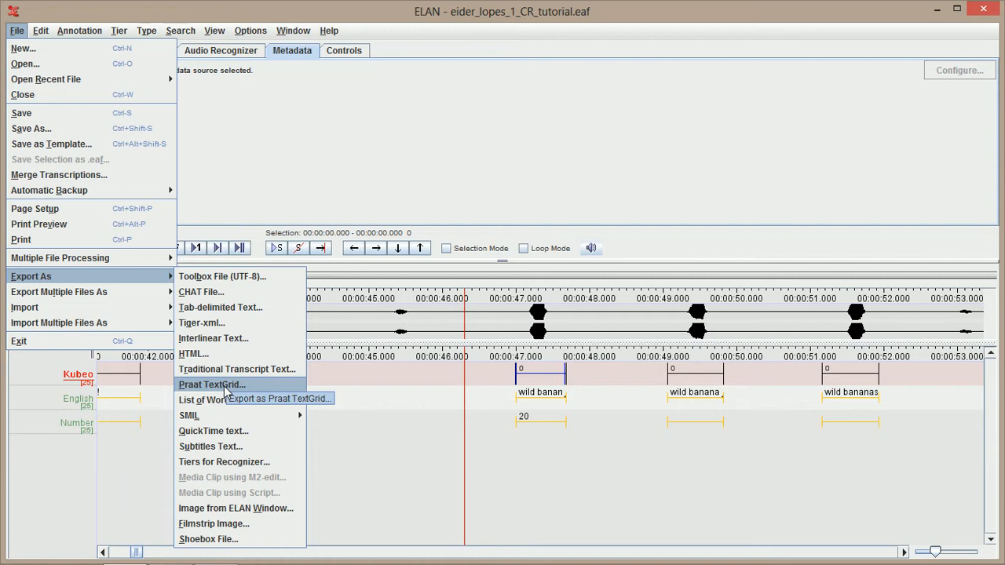
pyautogui.click(210, 385)
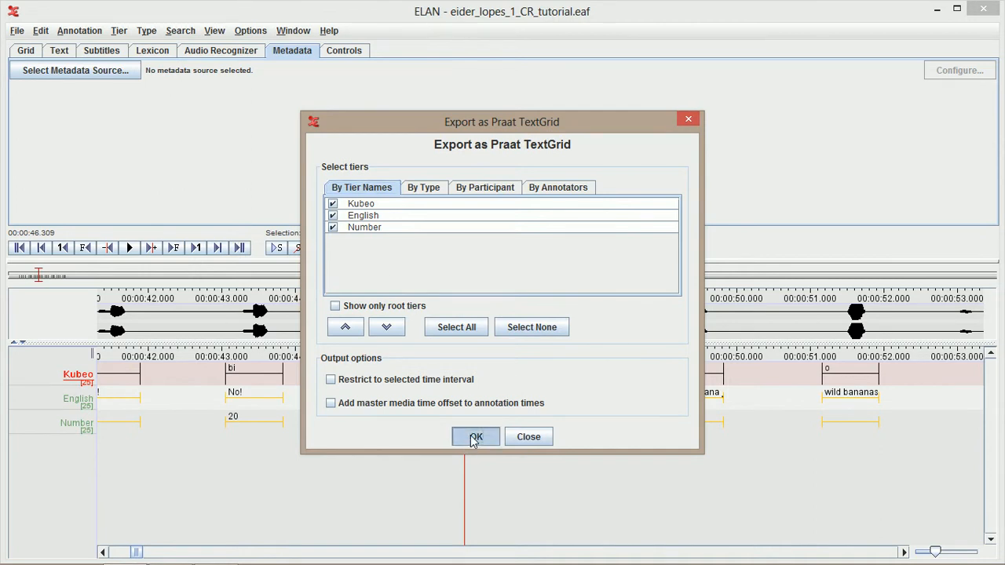
# - Export all three tiers as Kubeo.textgrid in the demo project folder
pyautogui.click(474, 437)
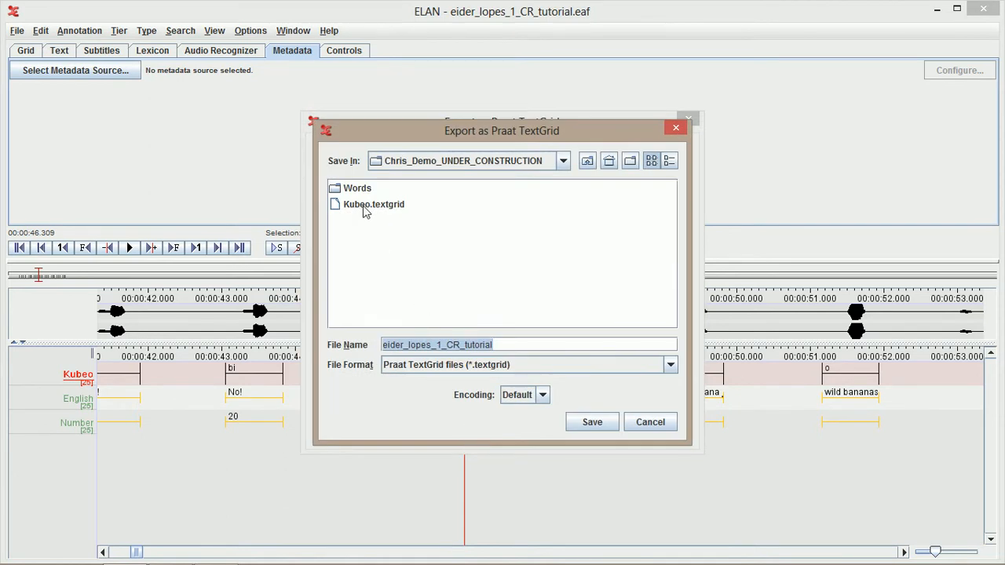
pyautogui.click(374, 204)
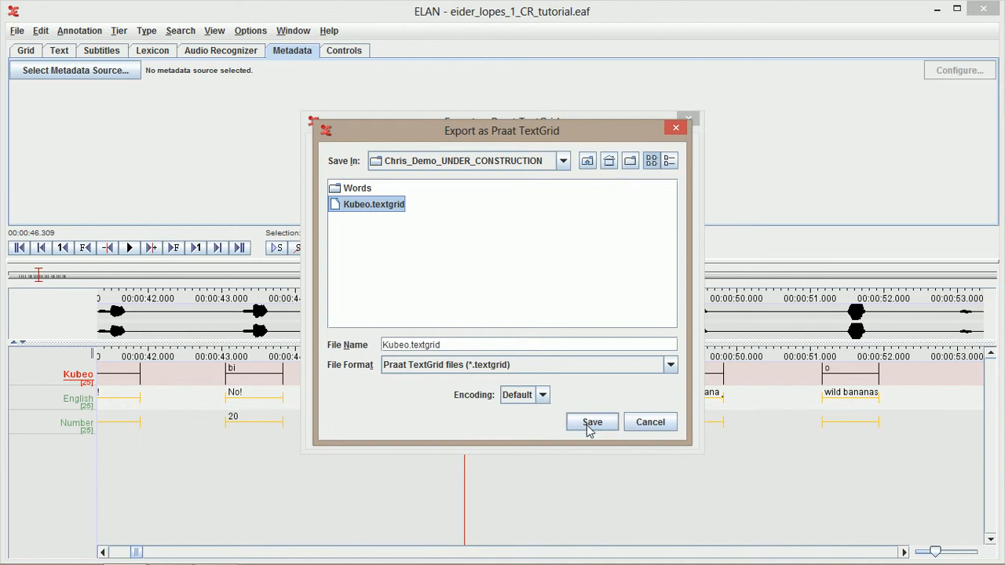
pyautogui.click(542, 396)
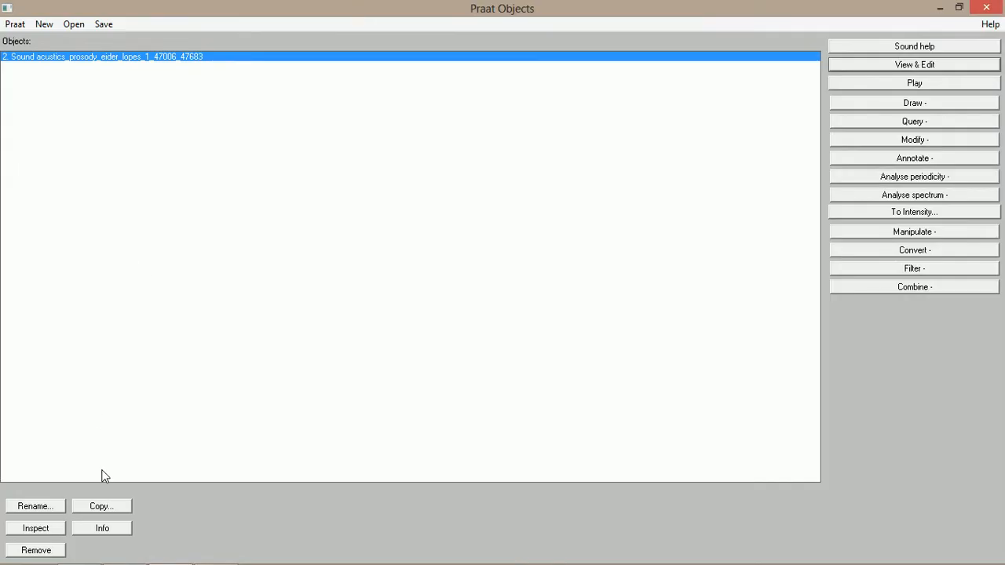
# - Remove the old sound excerpt and load acoustics_prosody_eider_lopes_1.wav as a long sound
pyautogui.click(73, 23)
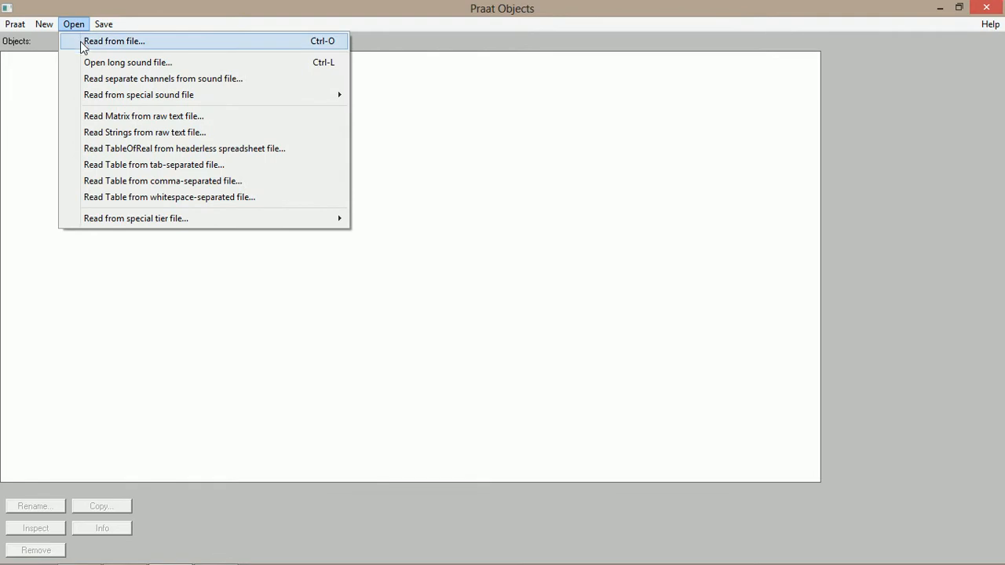
pyautogui.moveTo(128, 63)
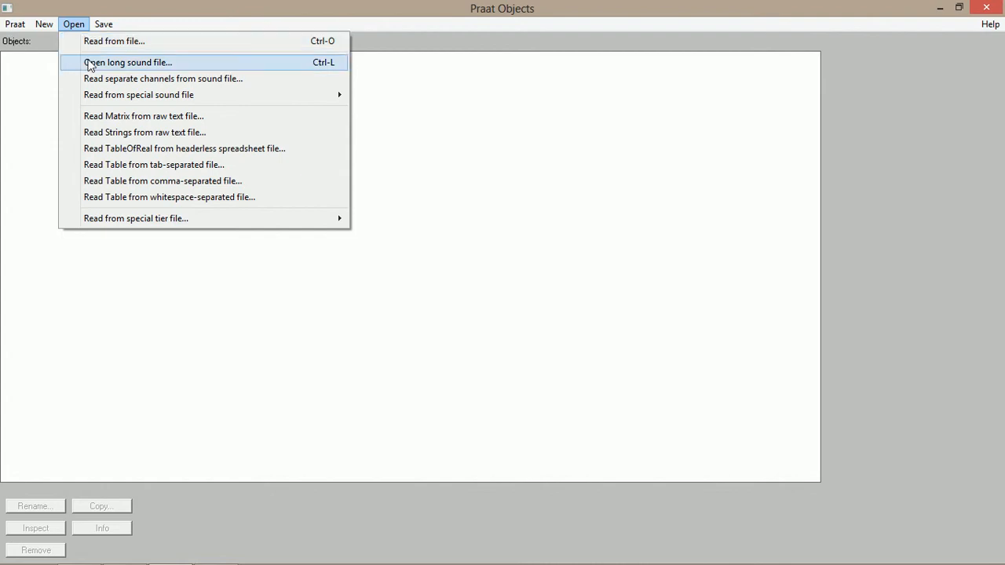
pyautogui.click(126, 63)
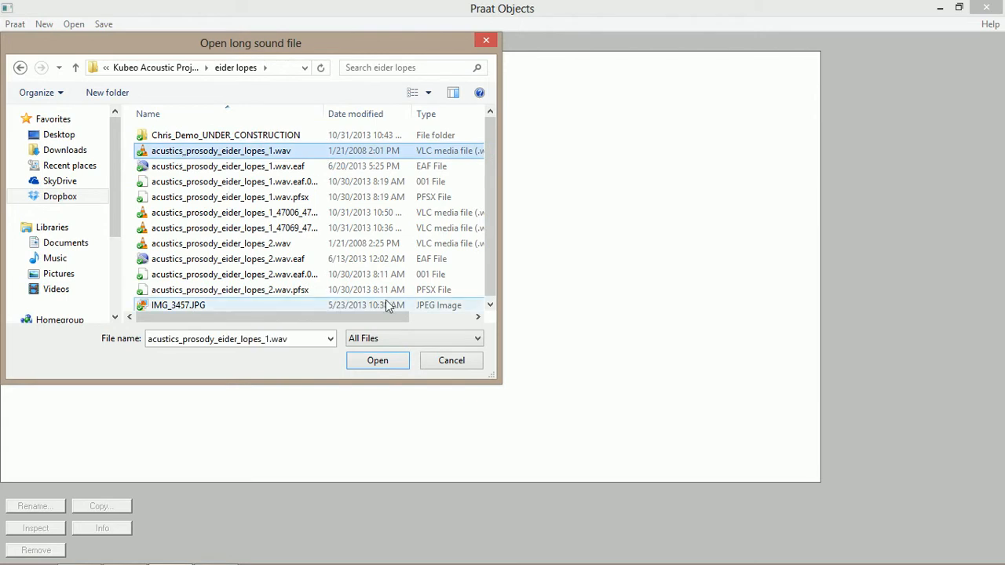
pyautogui.click(377, 359)
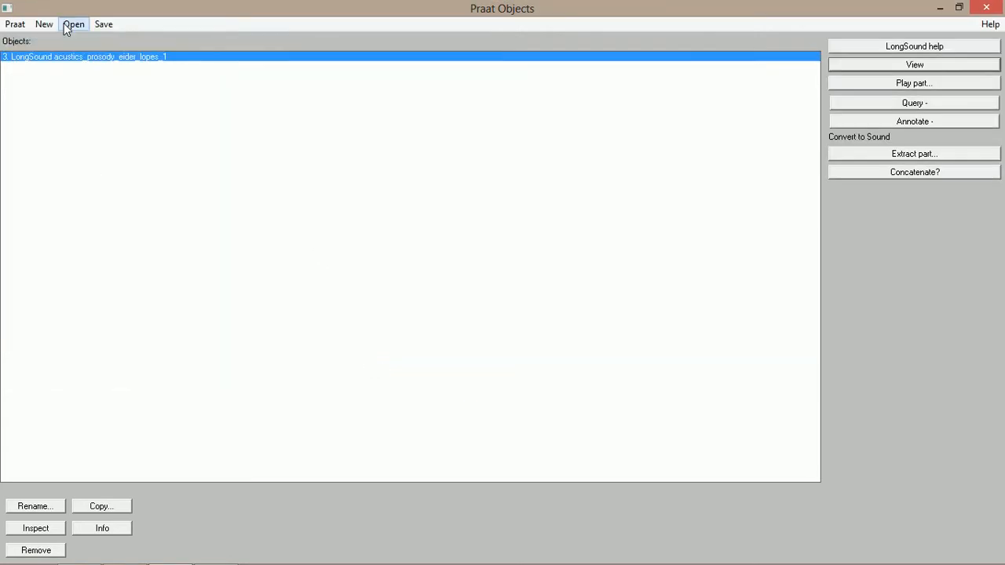
# - Read Kubeo.textgrid into Praat and view it alongside the long sound
pyautogui.click(74, 24)
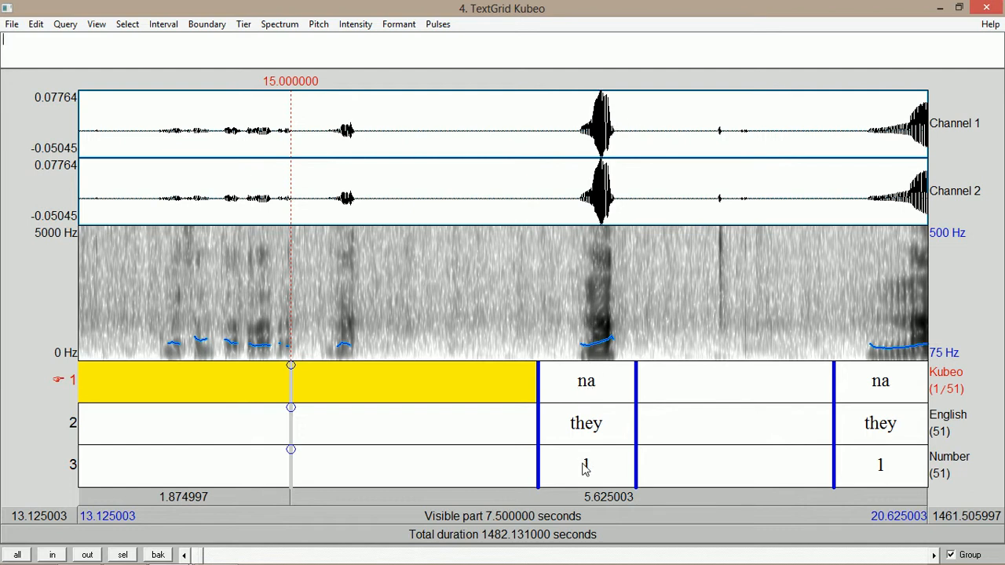
pyautogui.moveTo(540, 244)
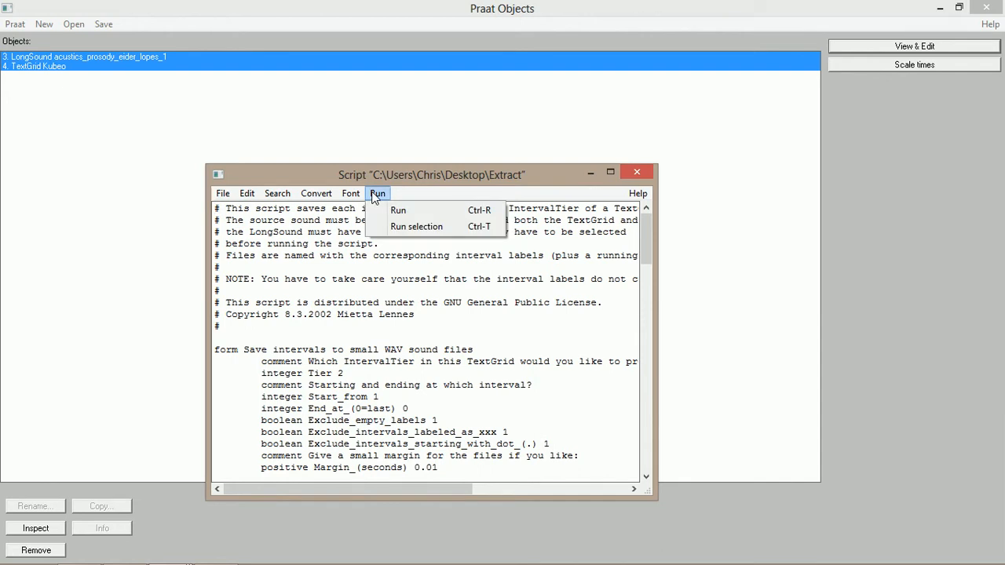
# - Run the Extract script on the long sound and TextGrid Kubeo
pyautogui.click(399, 210)
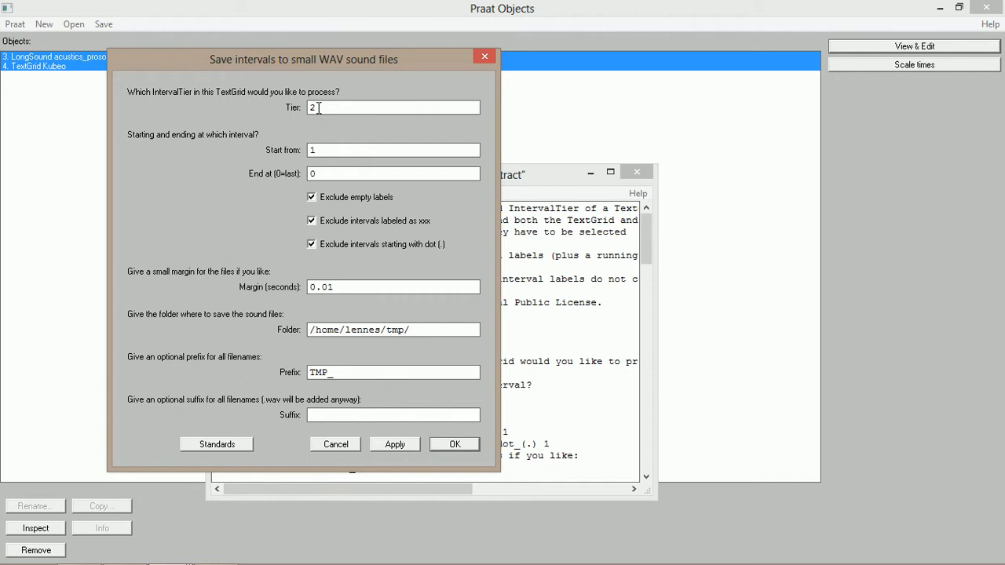
pyautogui.moveTo(371, 305)
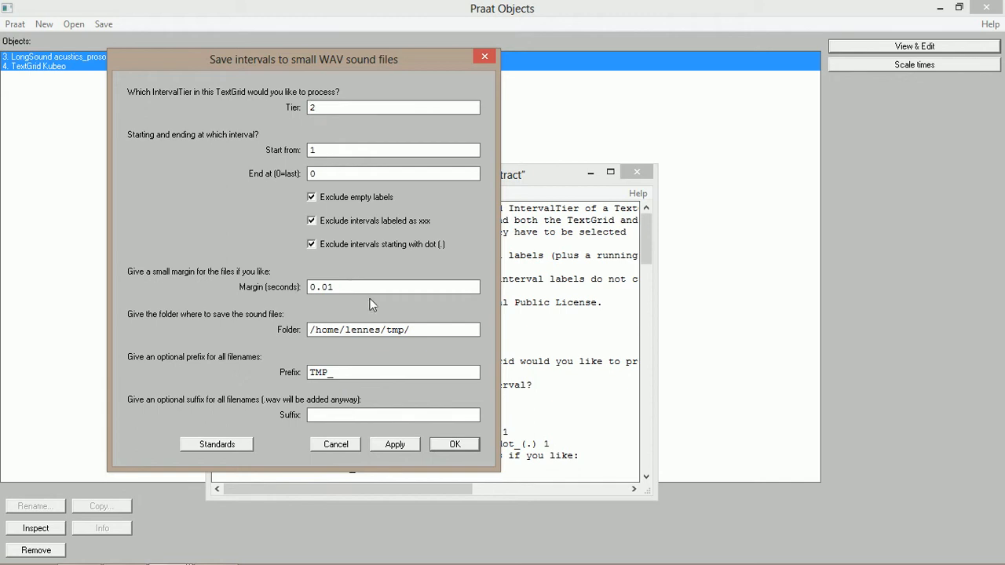
# - Point the script's output folder to Chris_Demo_UNDER_CONSTRUCTION with a Words prefix, keeping tier 2
pyautogui.tripleClick(393, 330)
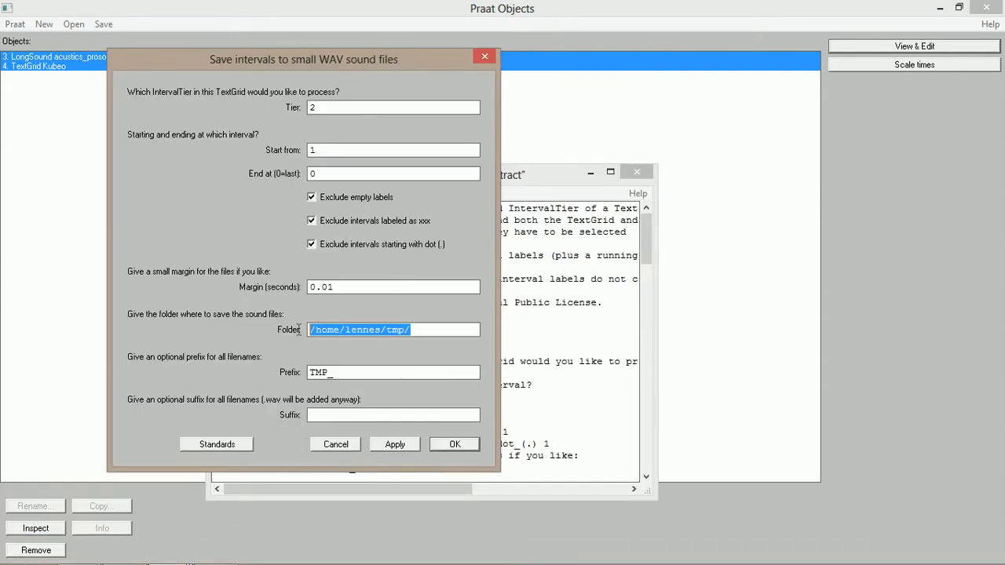
pyautogui.write('Chris_Demo_UNDER_CONSTRUCTION')
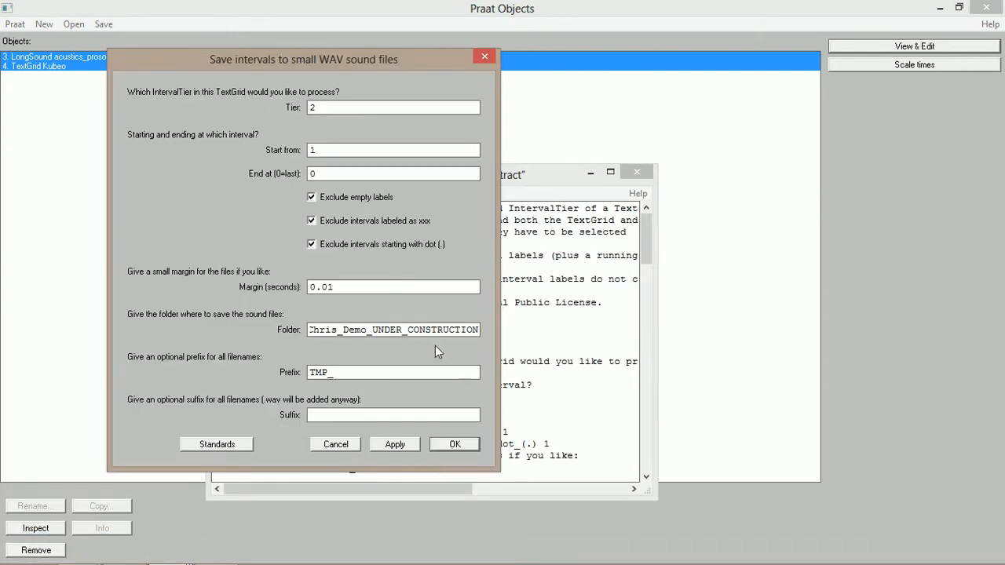
pyautogui.write('/word')
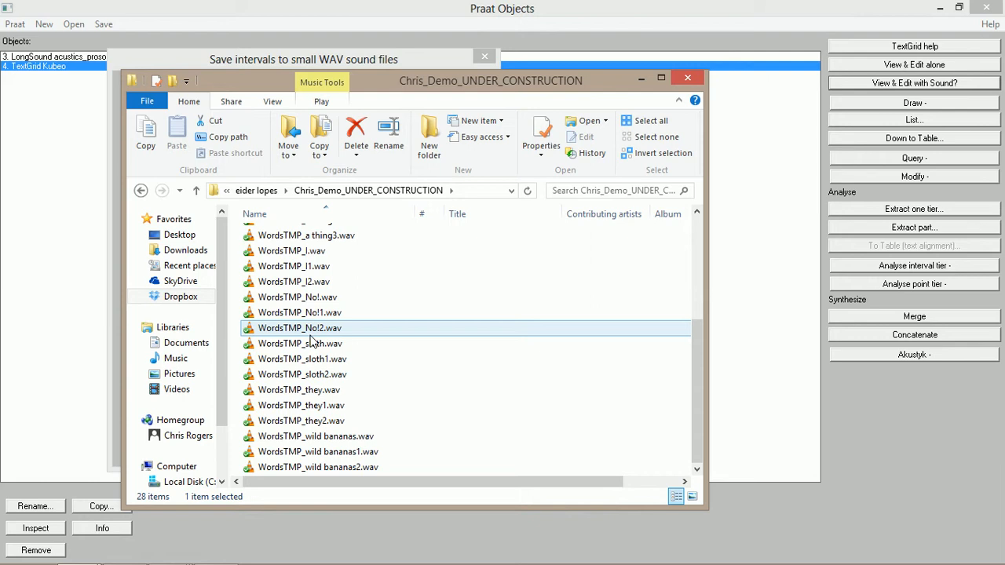
# - Pick one of the 28 extracted WordsTMP_ WAV clips in the demo folder
pyautogui.click(124, 549)
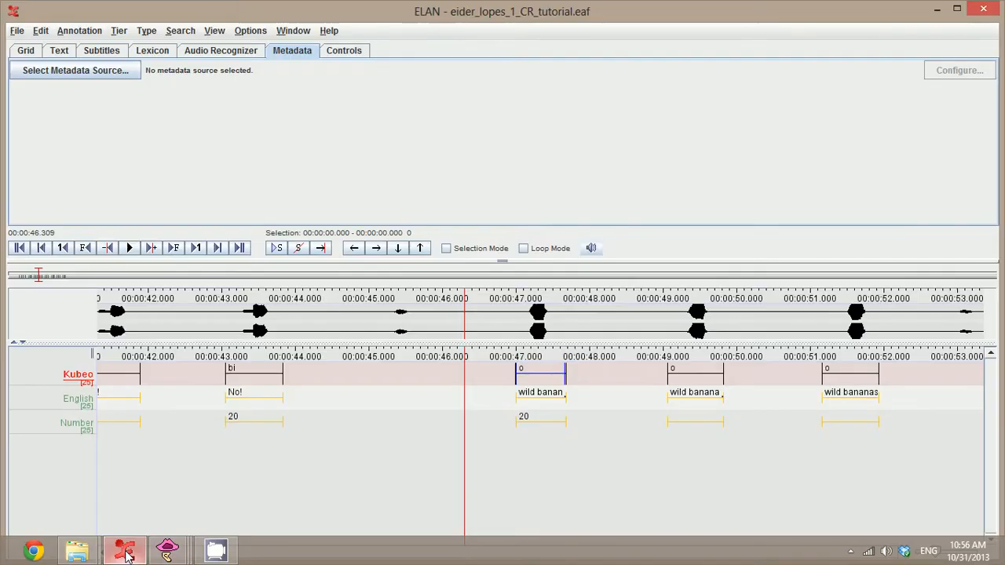